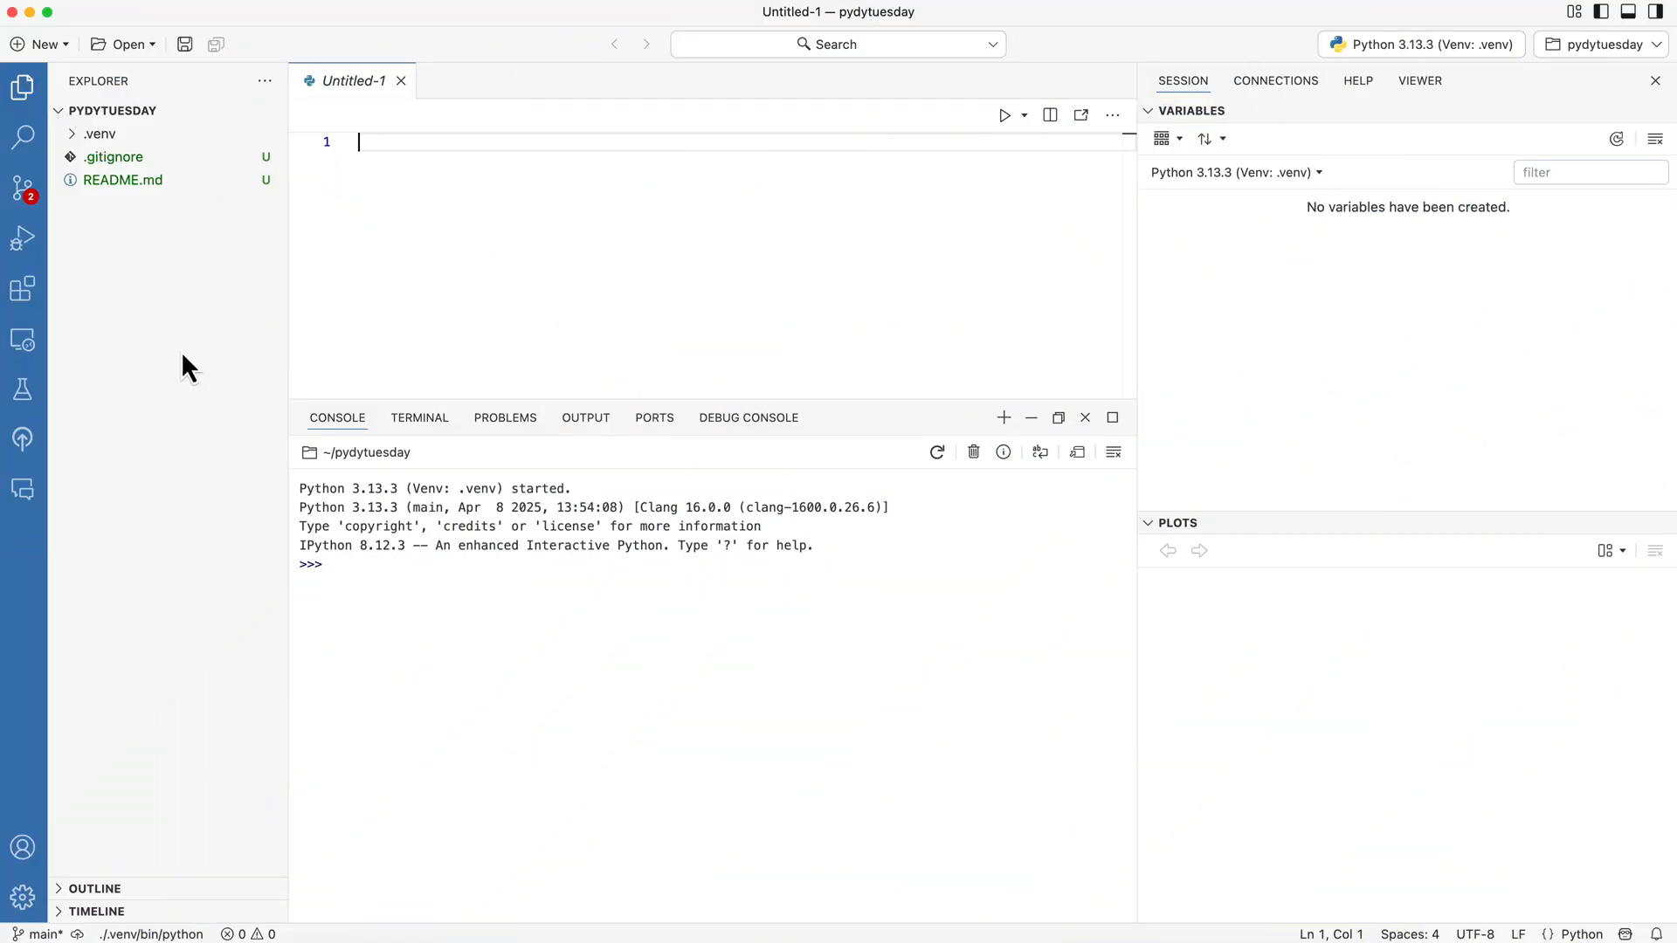
# Switch the bottom panel from the Python console to the zsh terminal.
pyautogui.click(1112, 418)
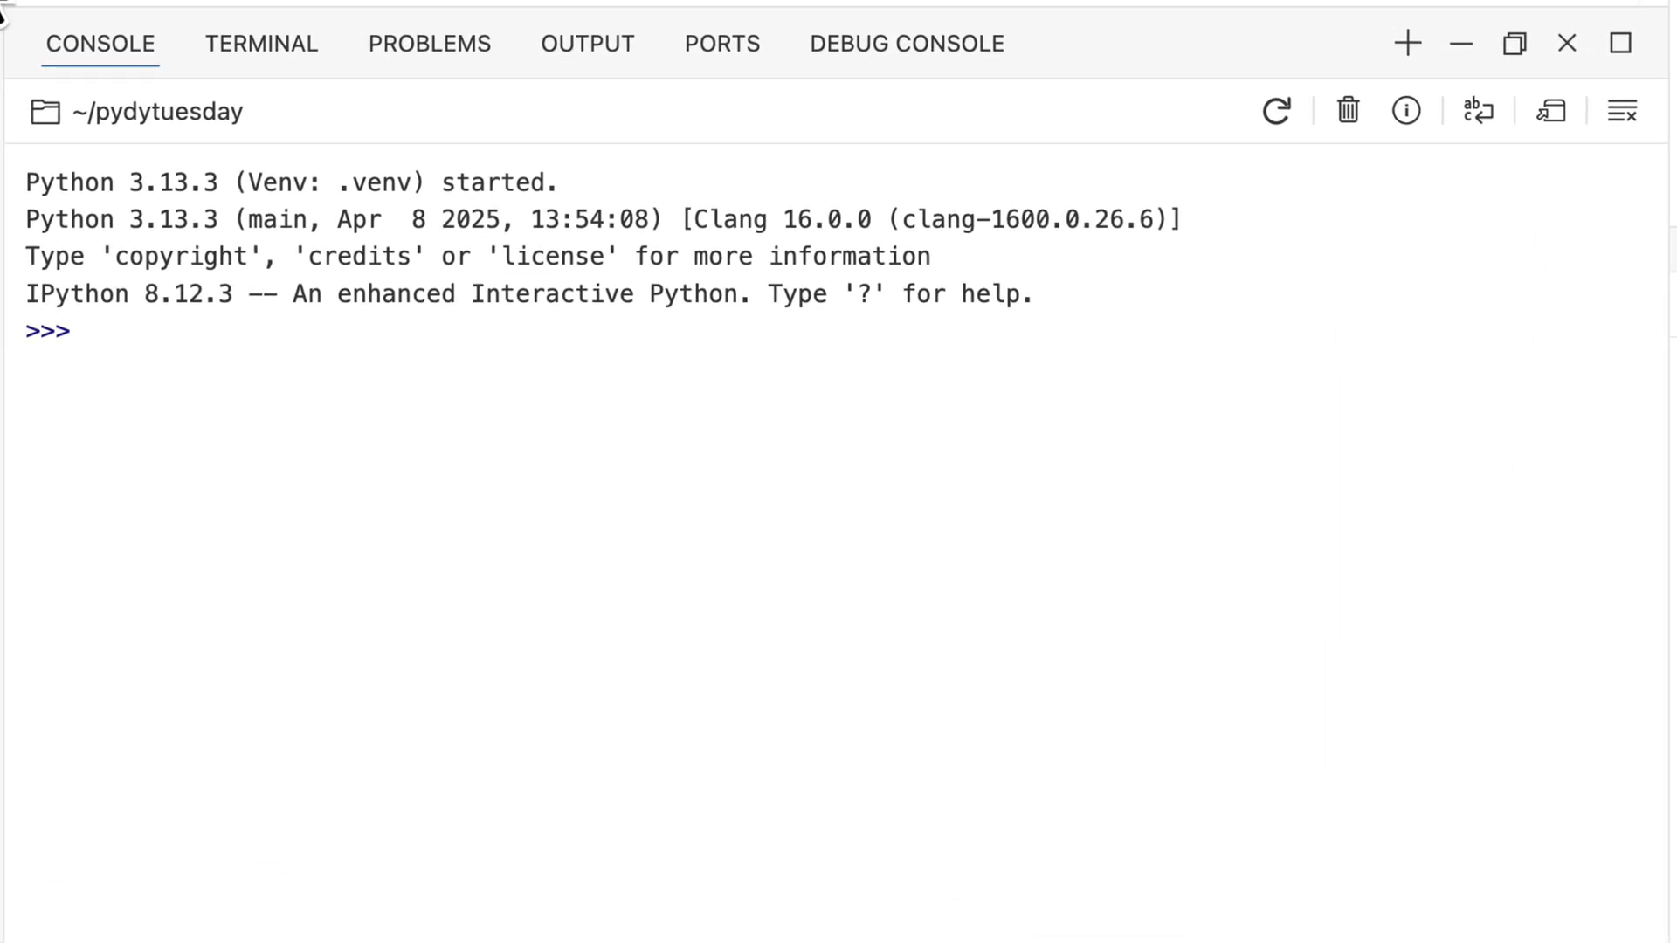
pyautogui.click(262, 43)
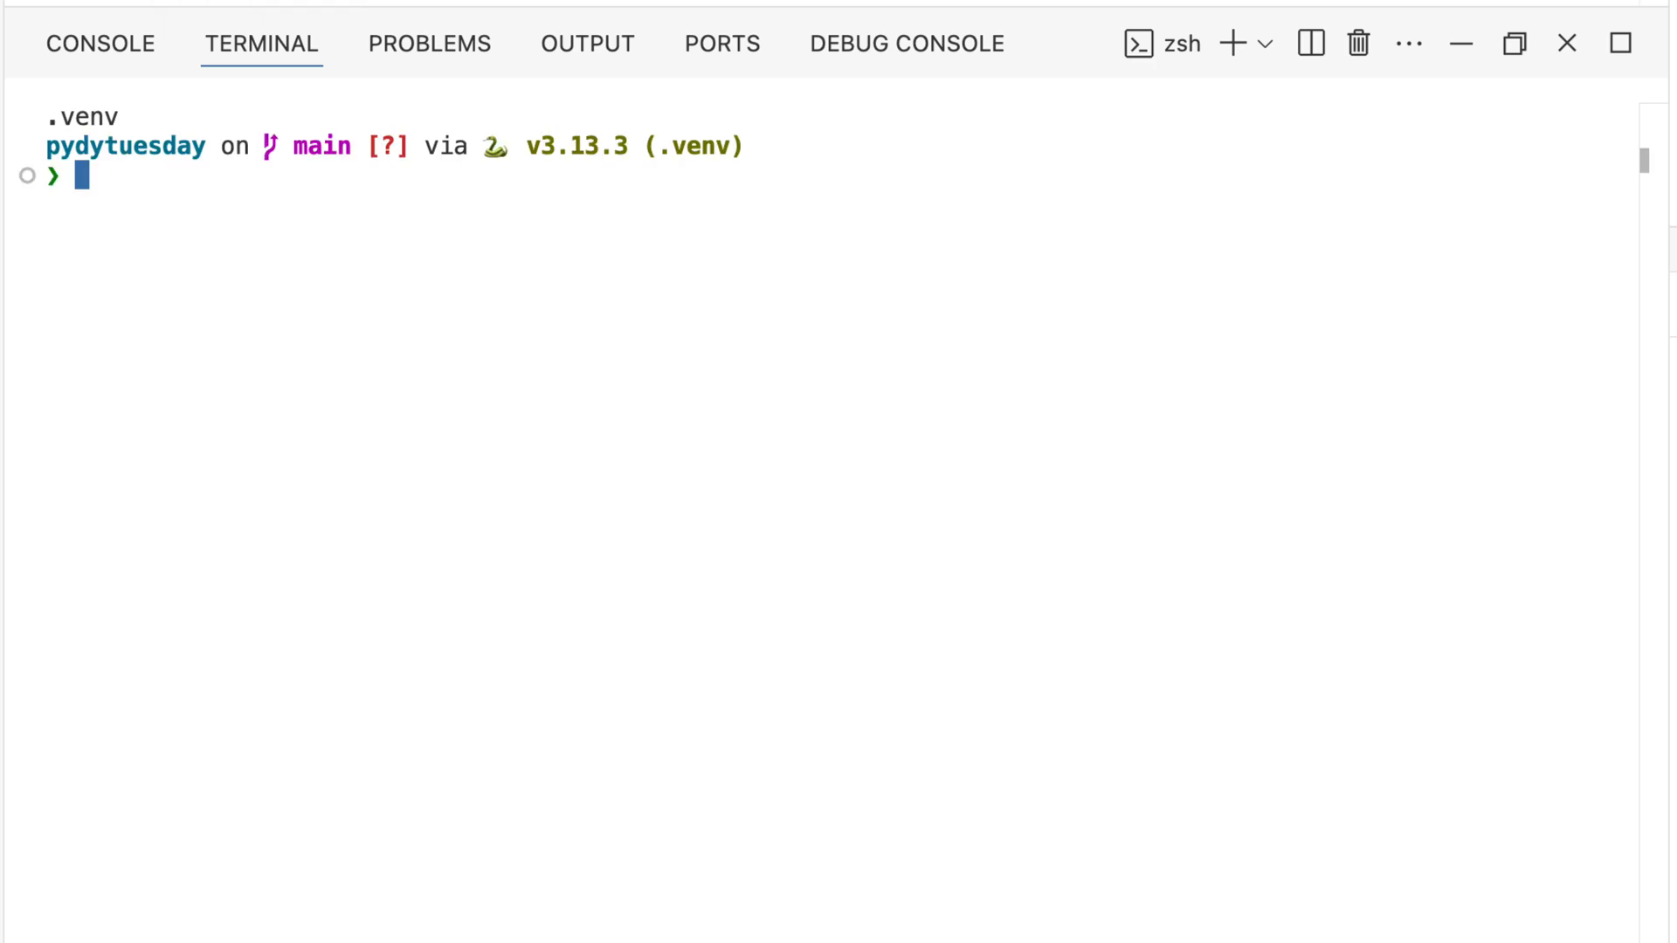
# Run pip install pydytuesday in the terminal.
pyautogui.write('pip install')
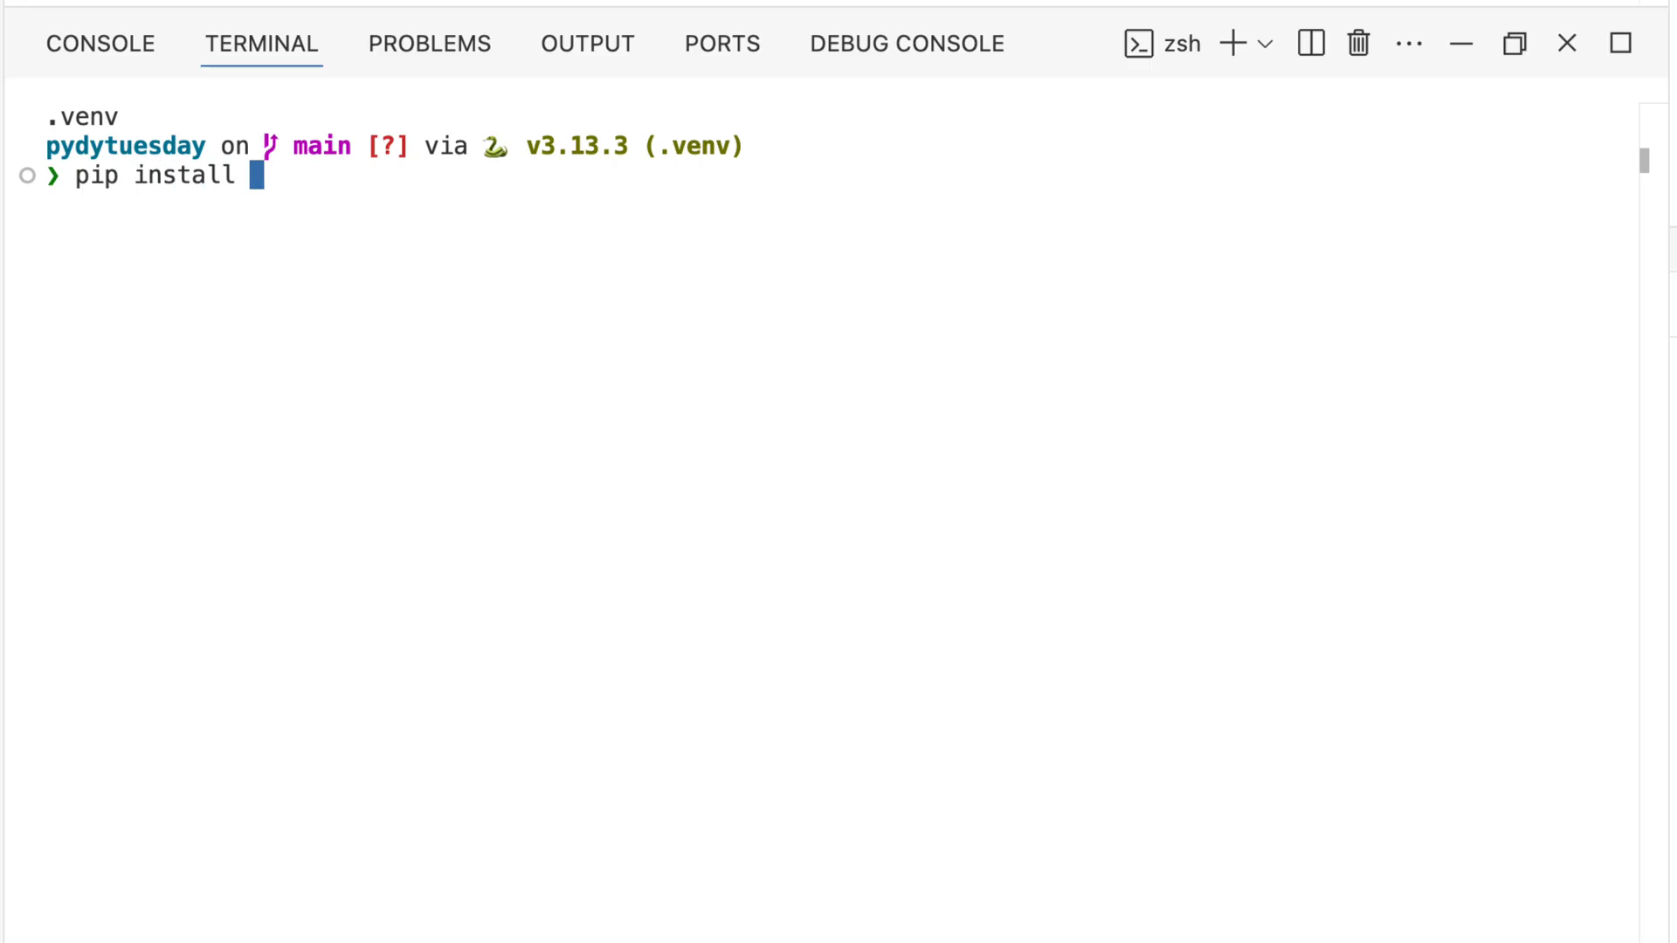
pyautogui.write('pydytues')
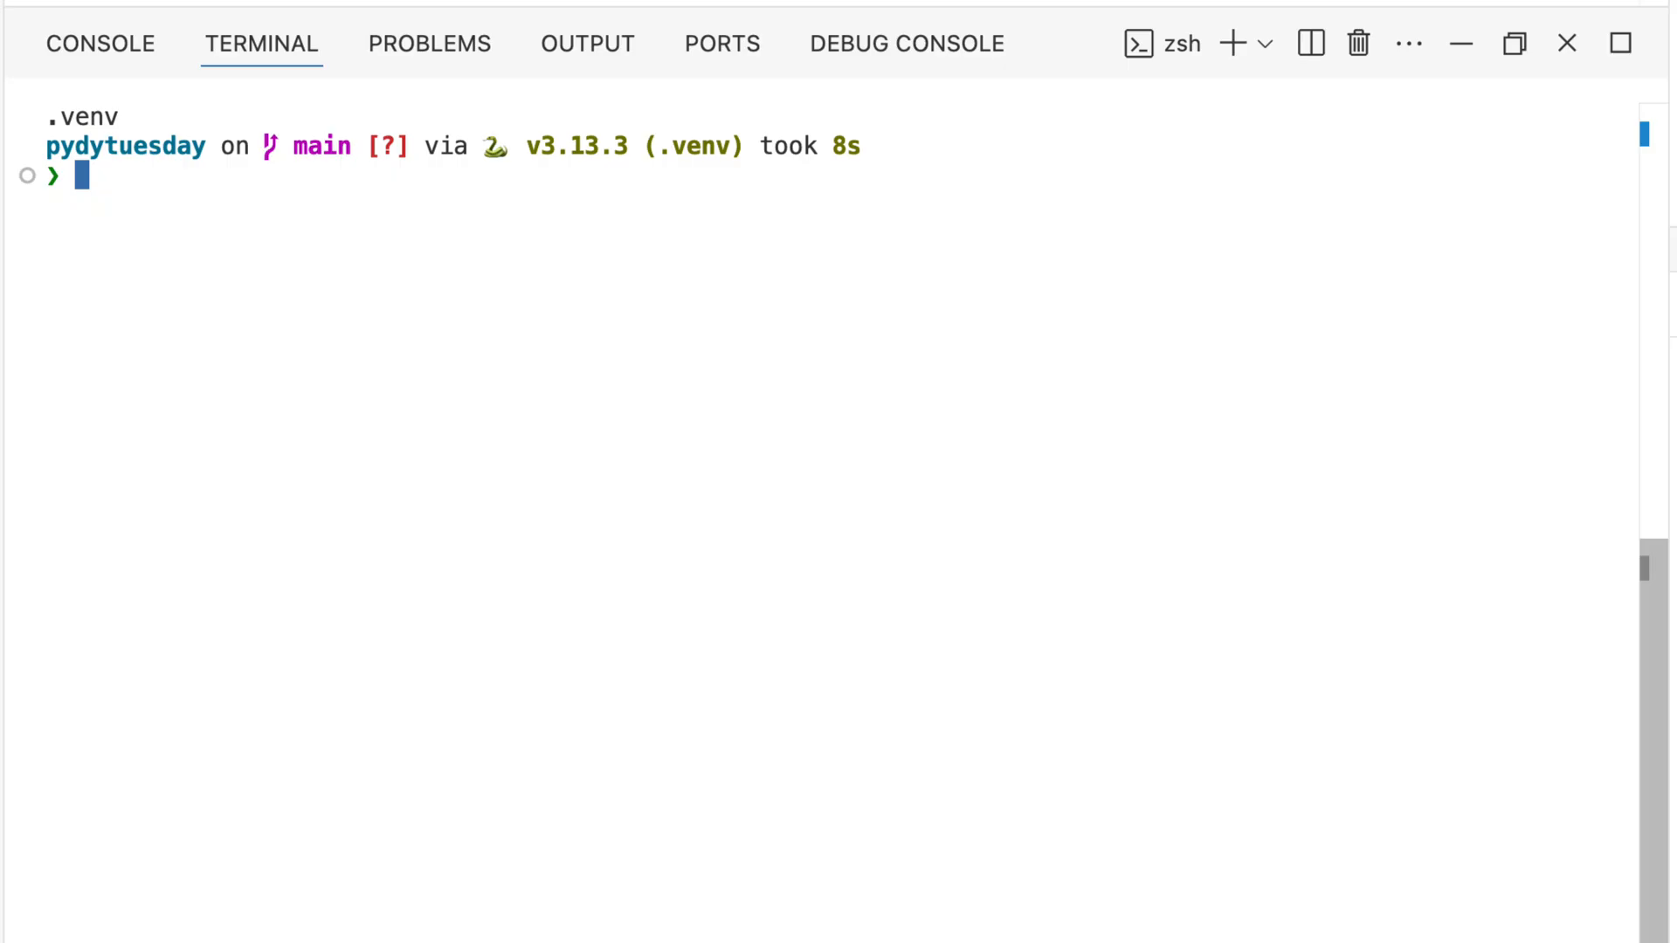
# Run pip freeze to list installed packages, including pydytuesday 0.1.2.
pyautogui.write('pip freeze')
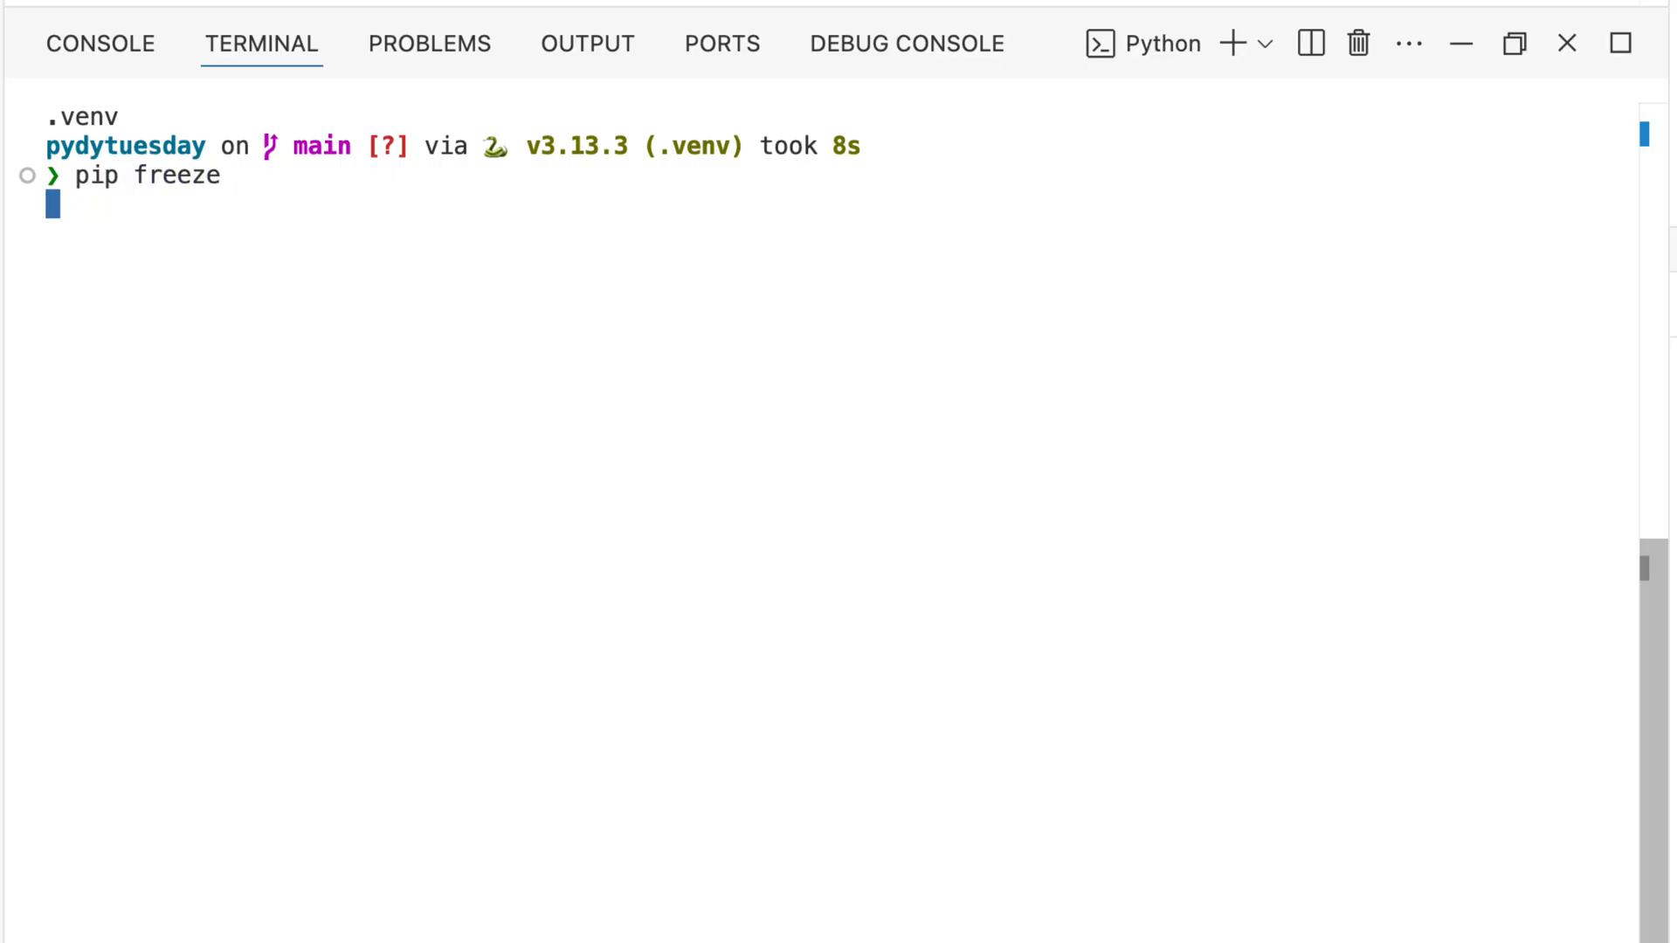
pyautogui.press('Enter')
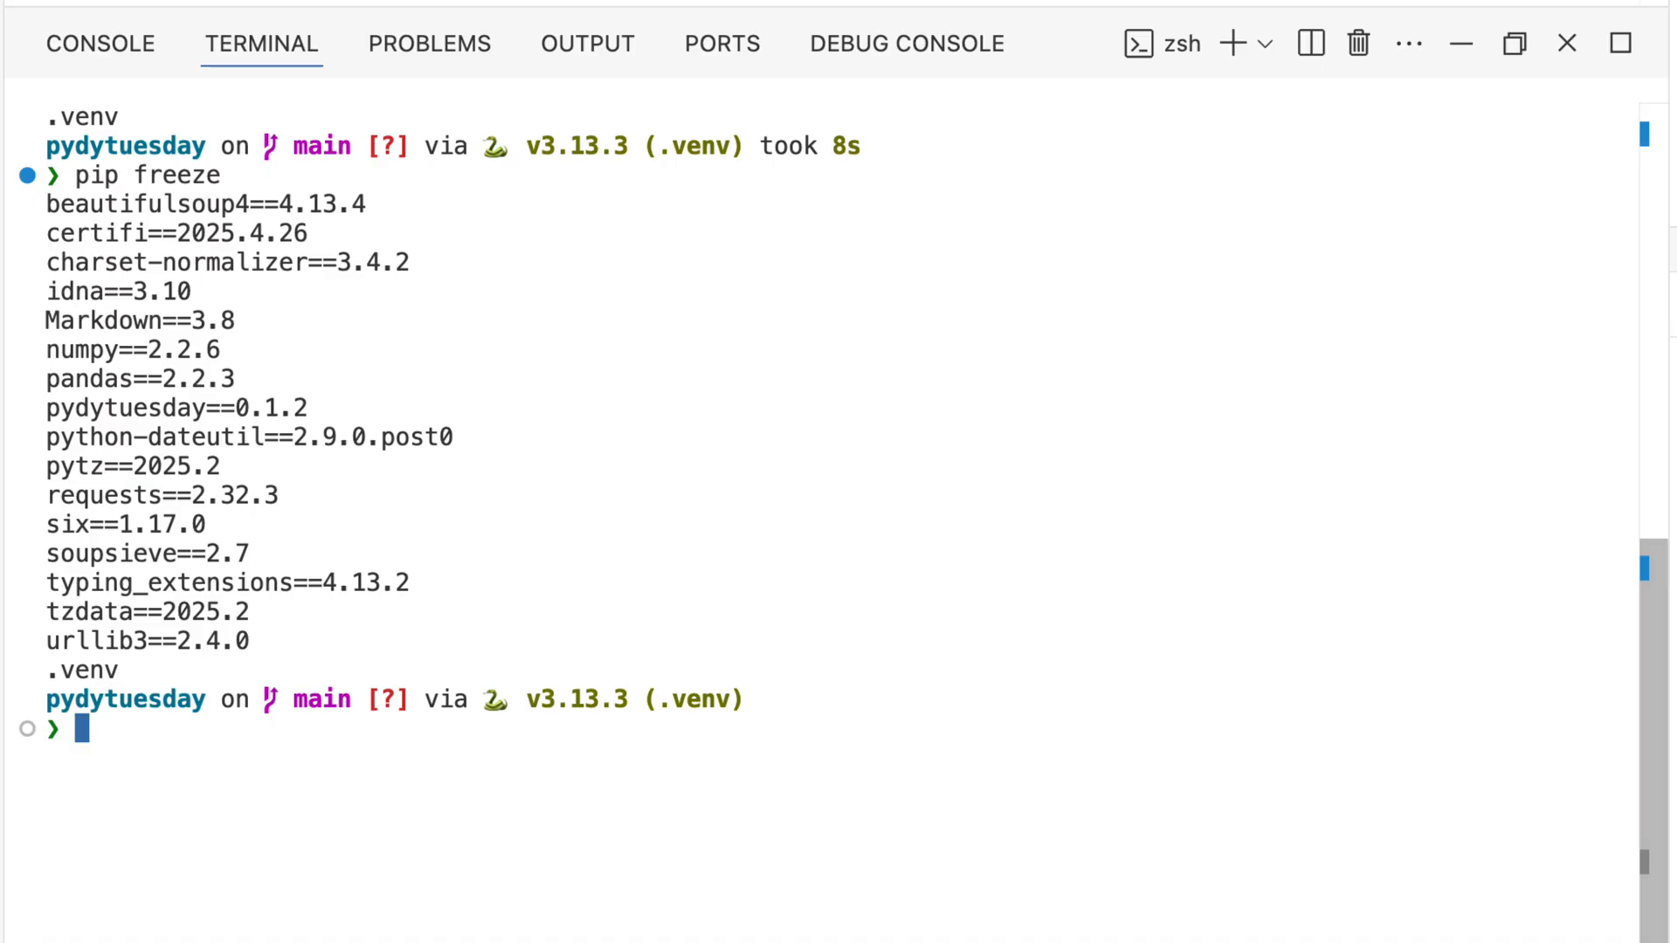
# Write pip freeze output to requirements.txt and open it in the editor.
pyautogui.write('pip freeze > requi')
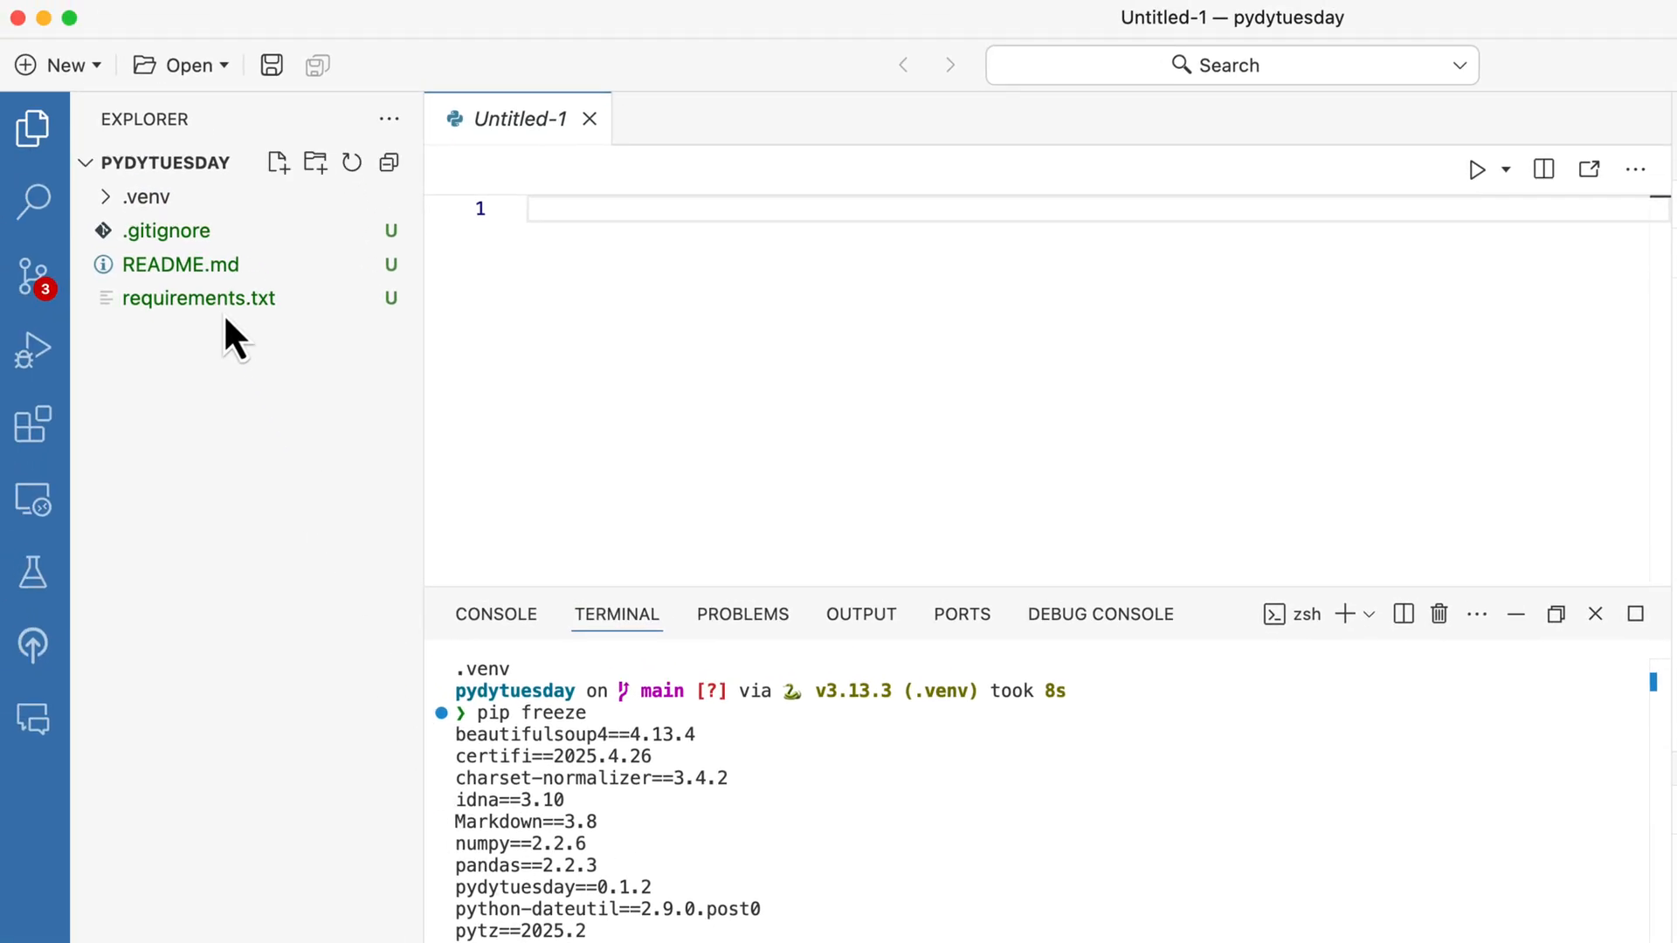
pyautogui.doubleClick(199, 297)
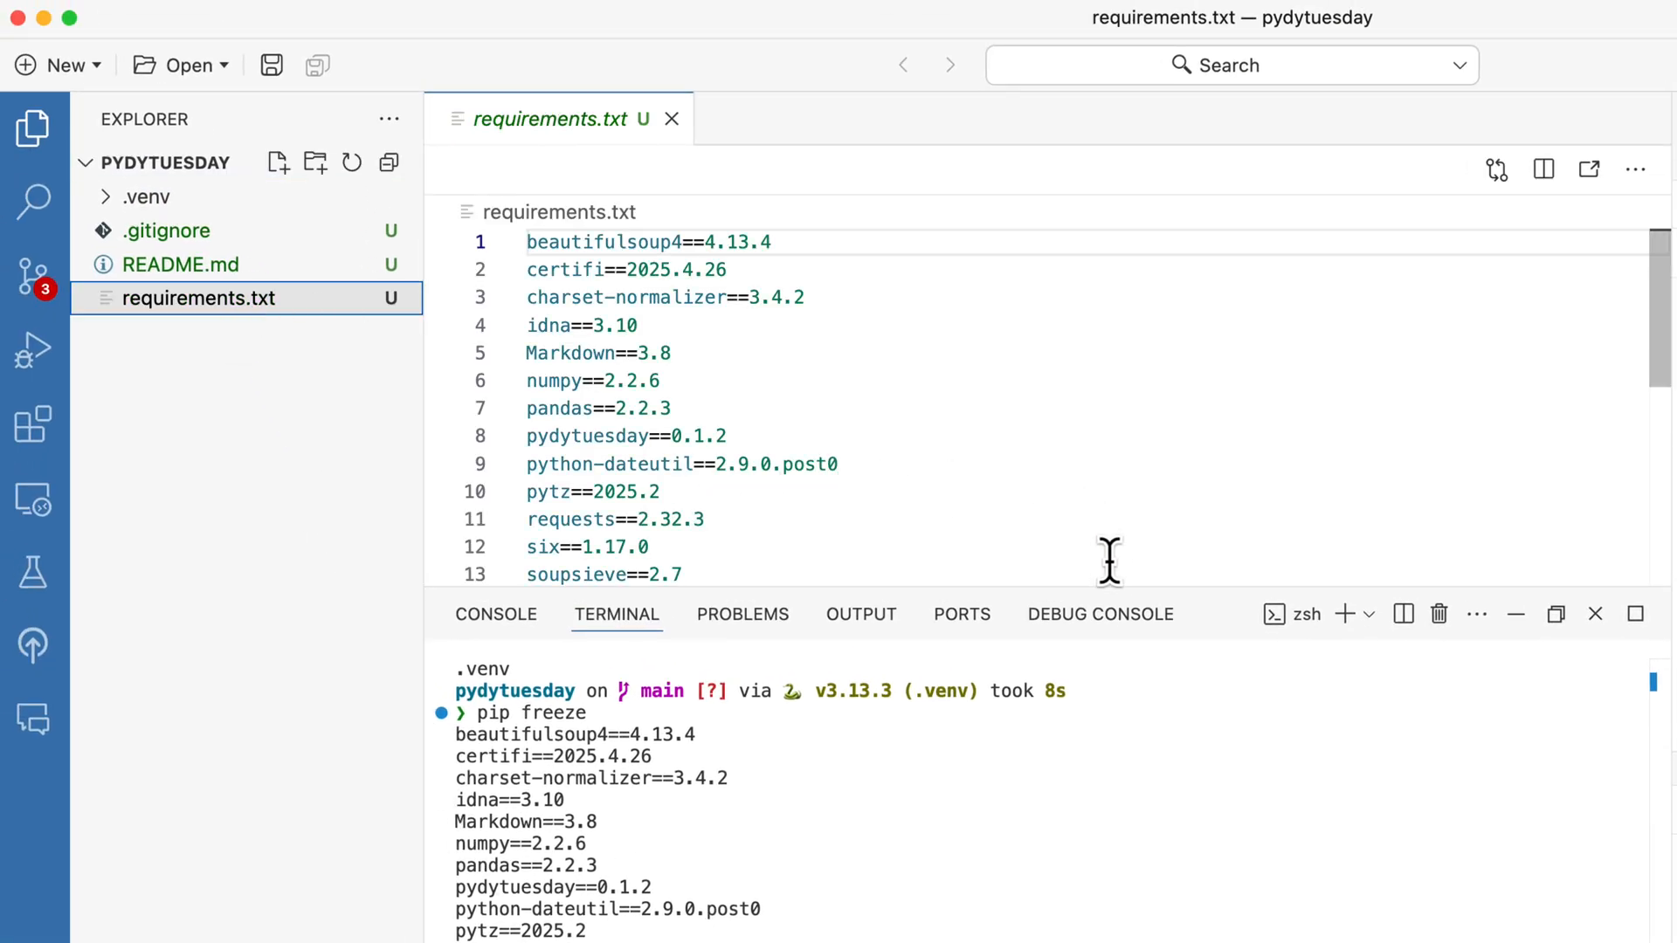